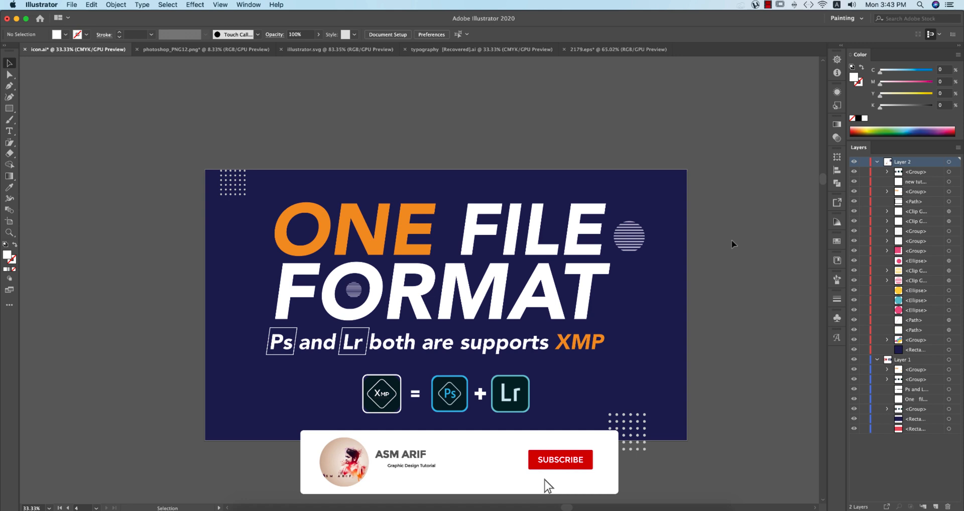
Bring the recent glasses portrait into the Camera Raw Filter on a duplicate layer
left_click(559, 459)
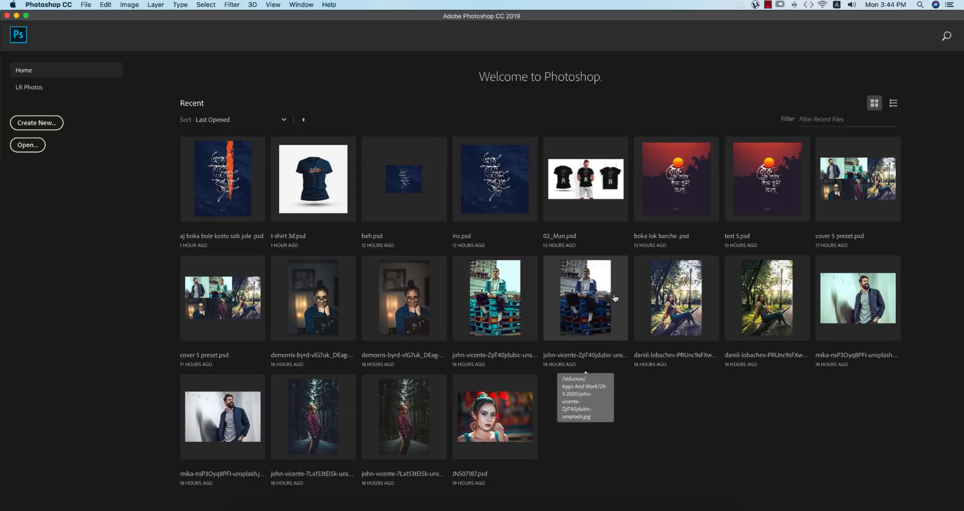
mouse_move(524, 346)
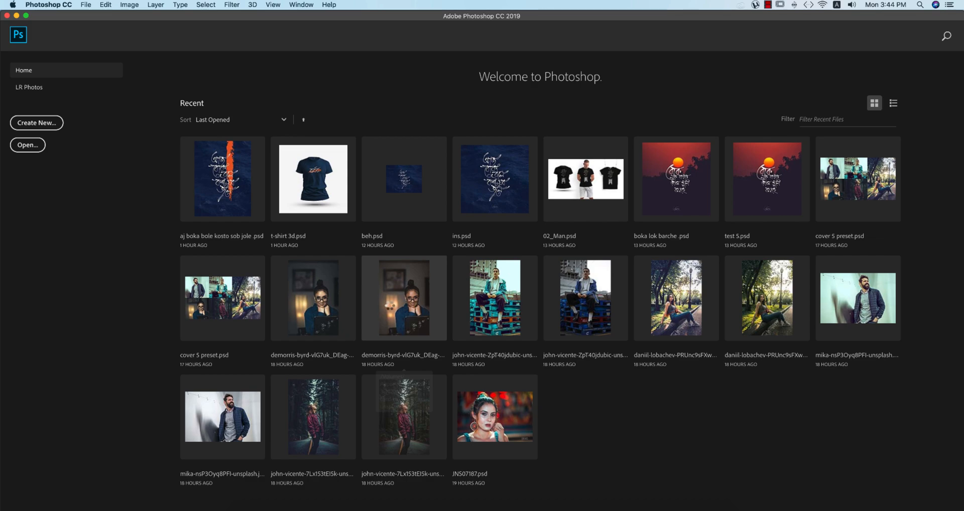
double_click(402, 298)
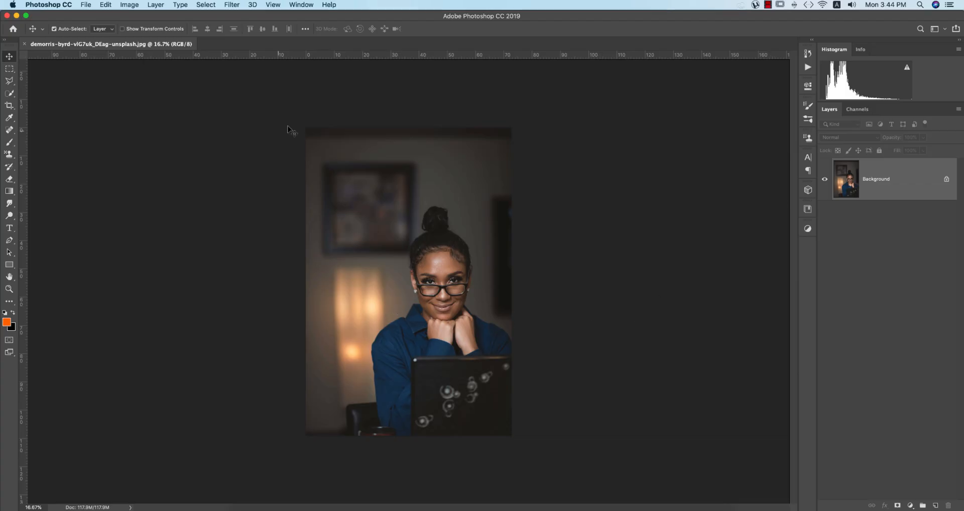
mouse_move(659, 198)
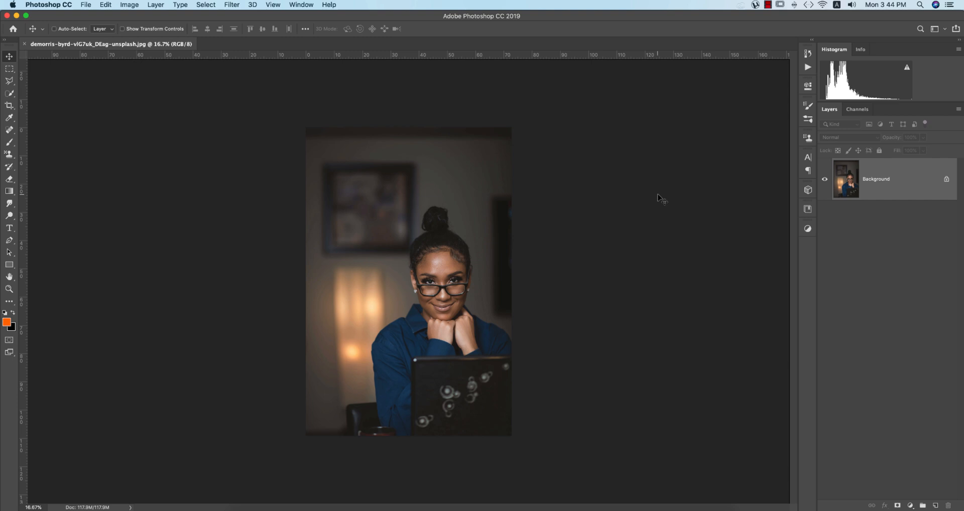
left_click(232, 5)
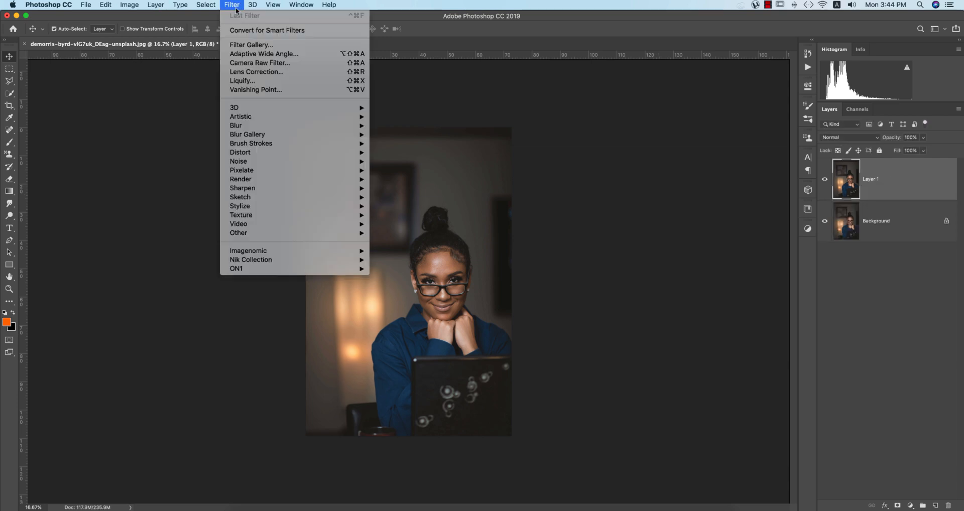
left_click(260, 62)
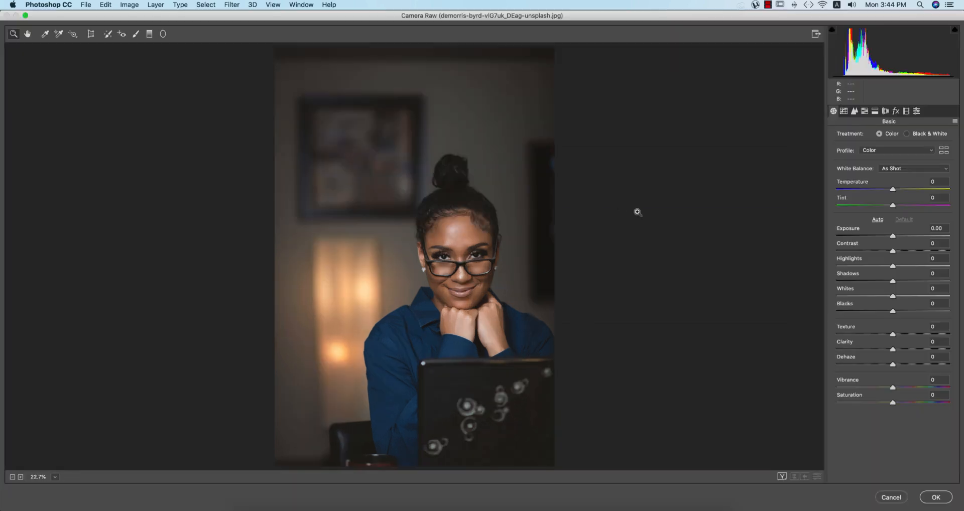
Choose Load Settings from the Basic panel menu to load saved settings from a file
left_click(954, 121)
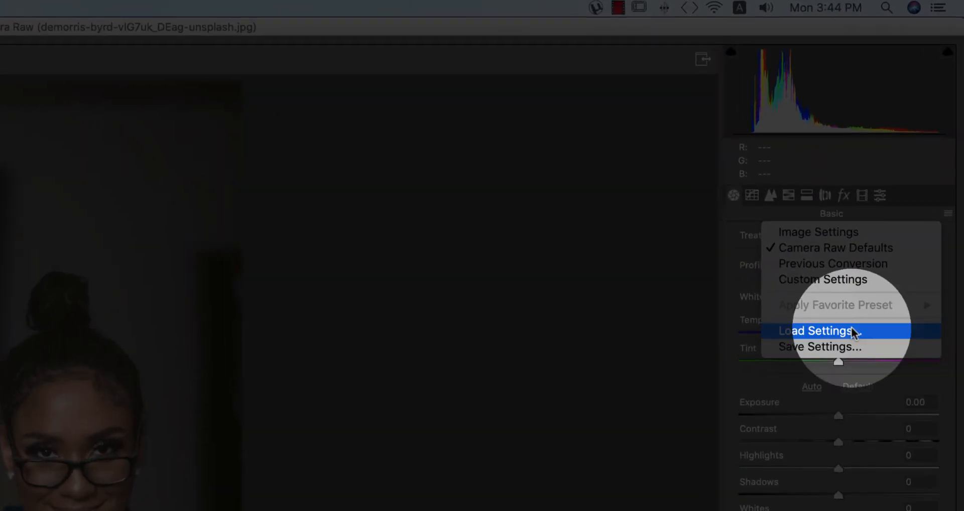
left_click(815, 331)
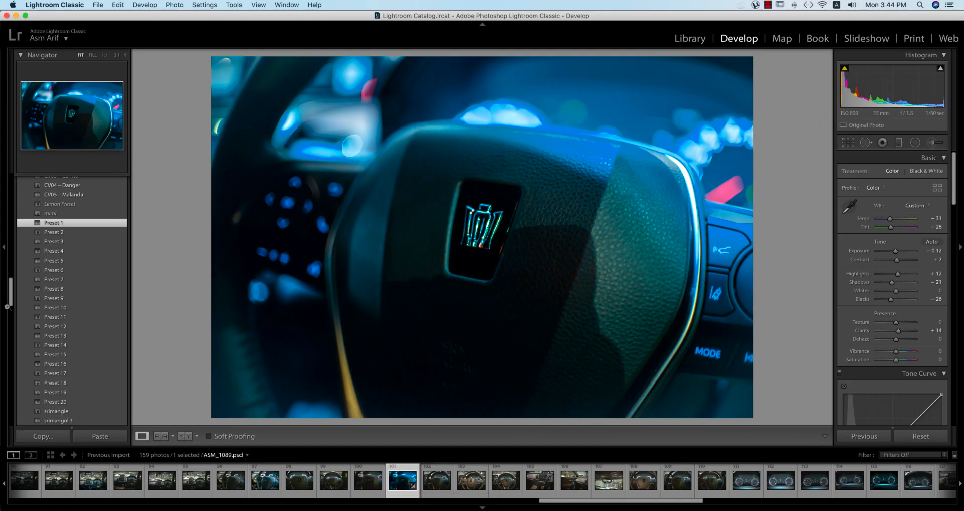
mouse_move(73, 252)
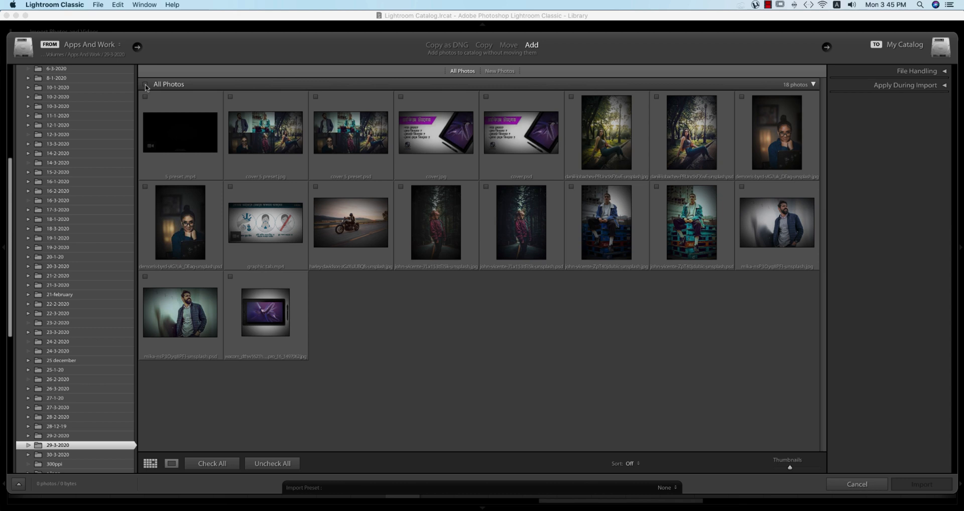
Check the three 29-3-2020 photos, including the woman in the park, and import them
left_click(741, 97)
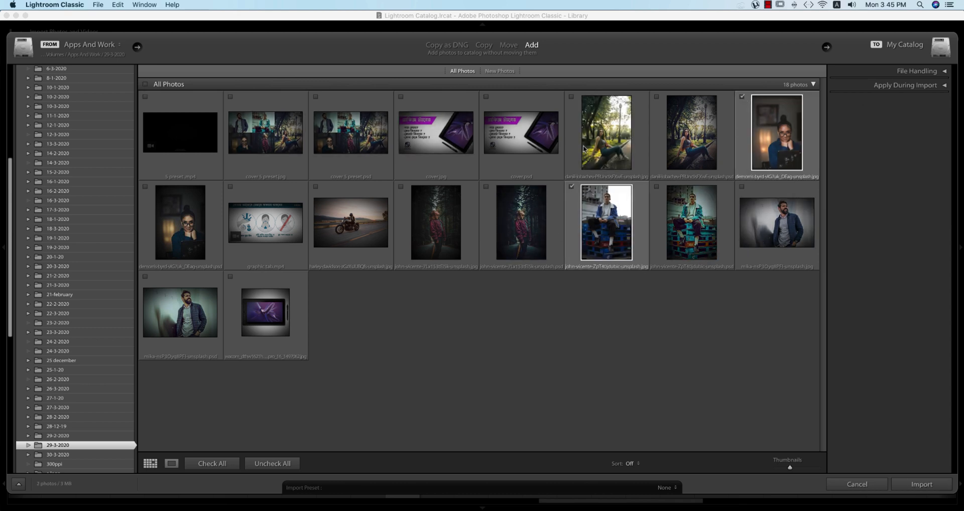
left_click(571, 96)
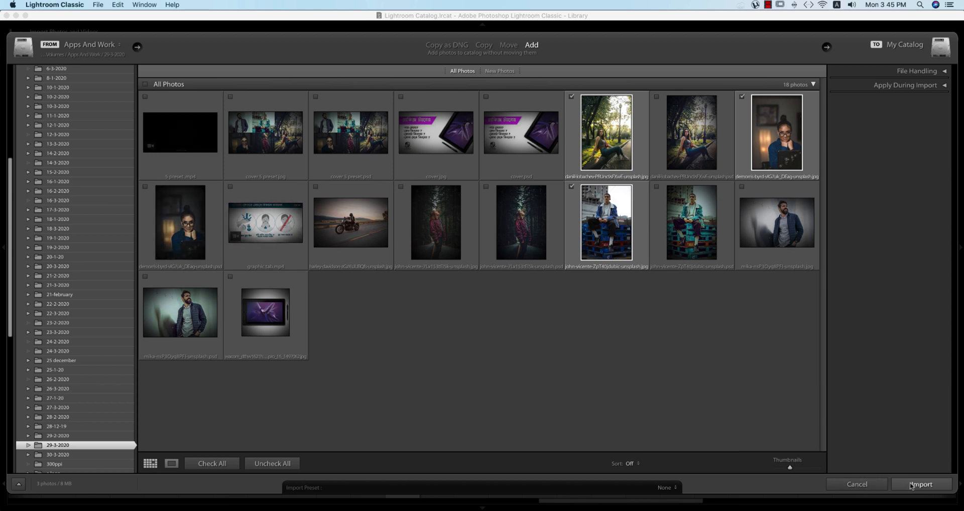
left_click(920, 484)
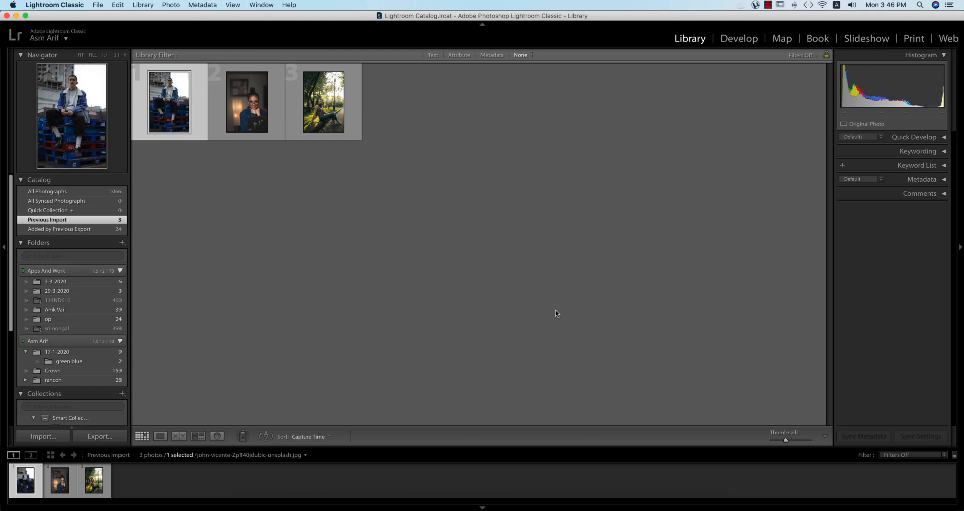
Take the glasses portrait into Develop and start Import Presets from the Presets panel
left_click(247, 102)
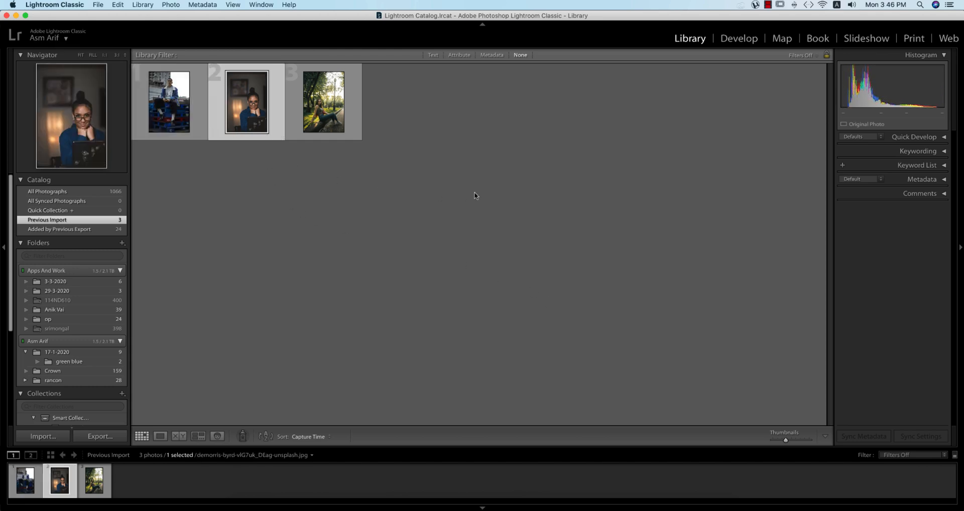
left_click(739, 38)
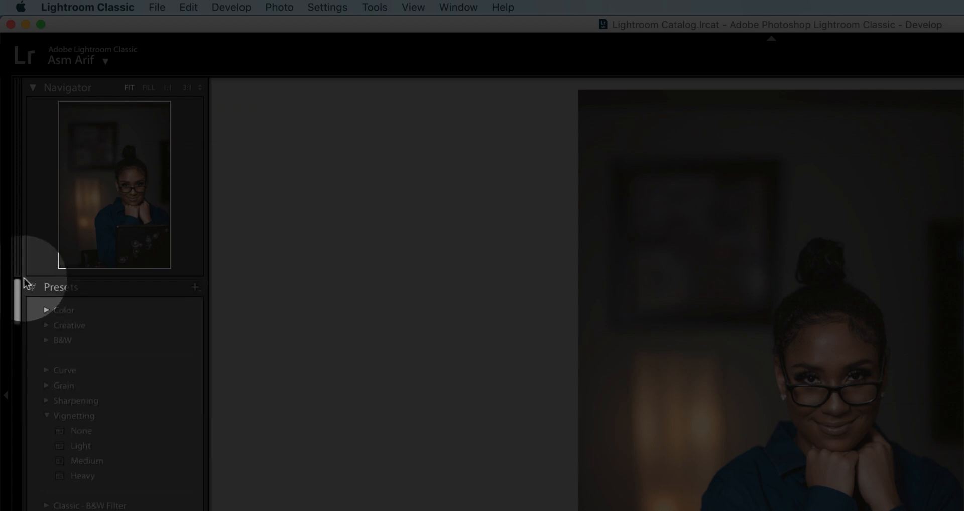
left_click(194, 287)
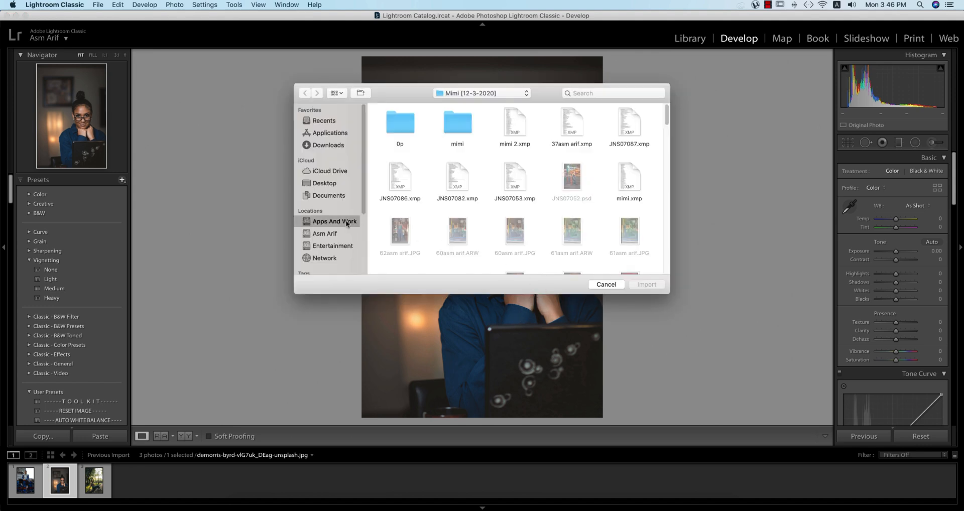
Import the 5.xmp preset file from the 29-3-2020 folder
left_click(305, 92)
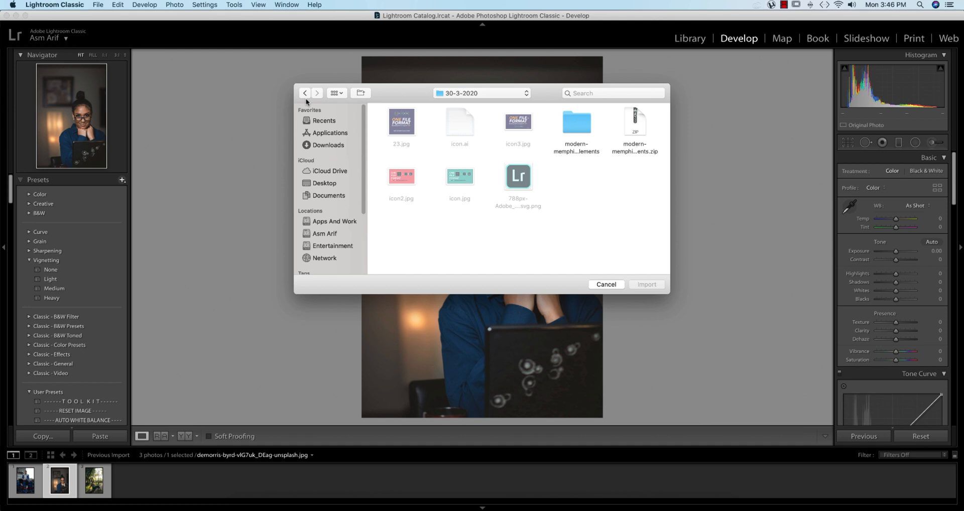
left_click(305, 92)
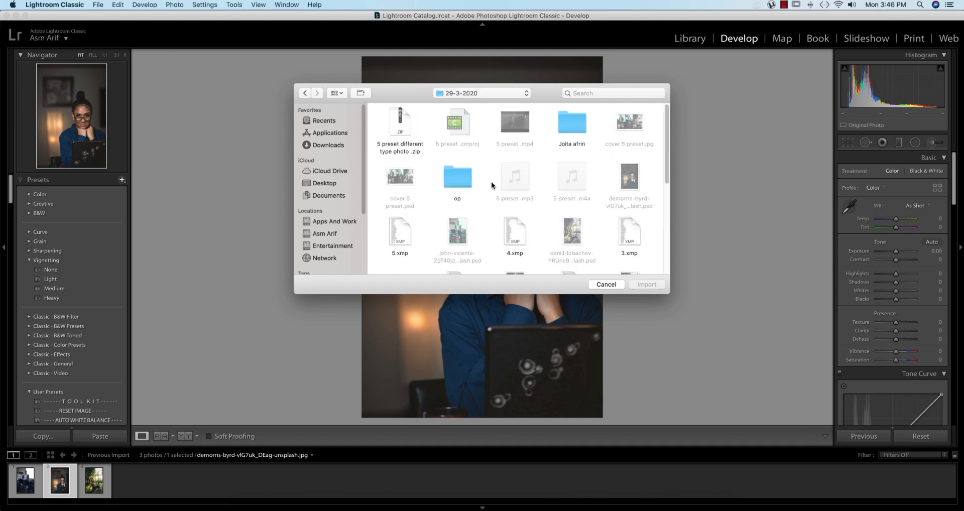
mouse_move(543, 173)
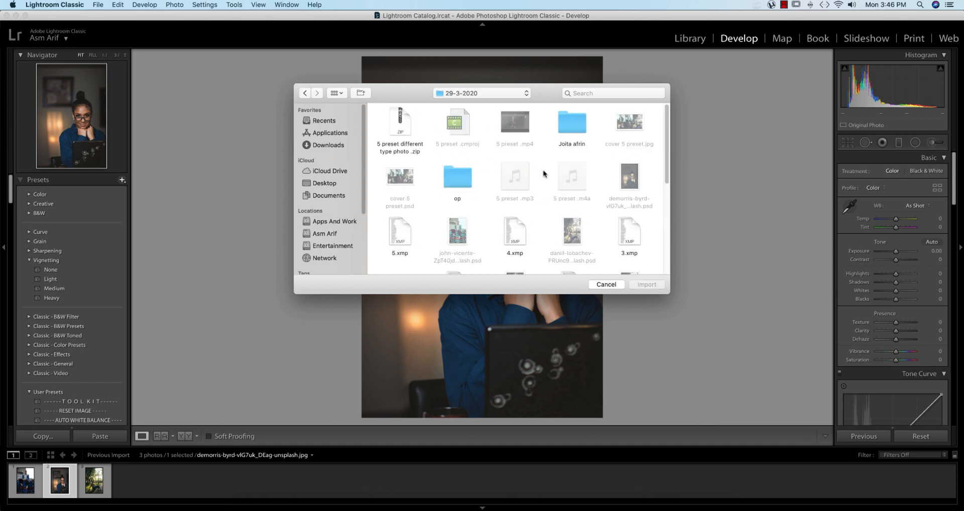
left_click(399, 233)
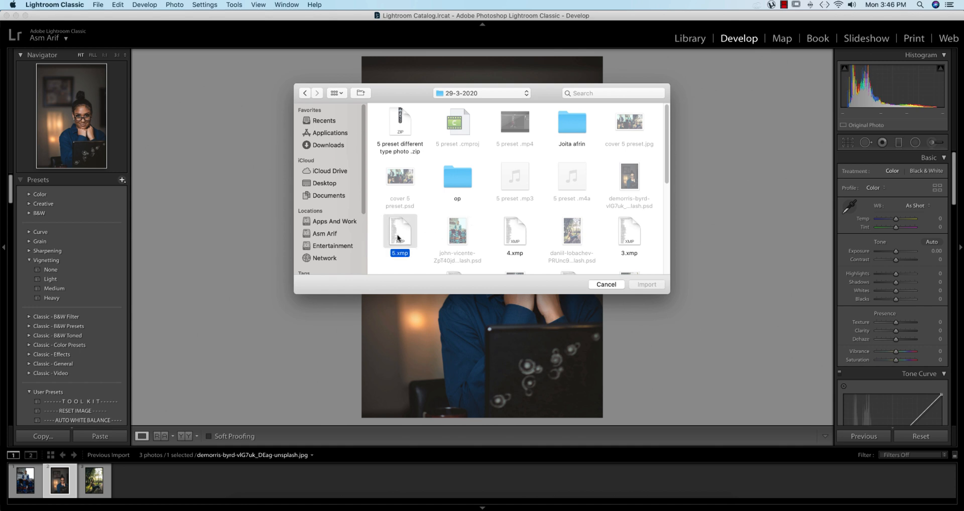
left_click(604, 284)
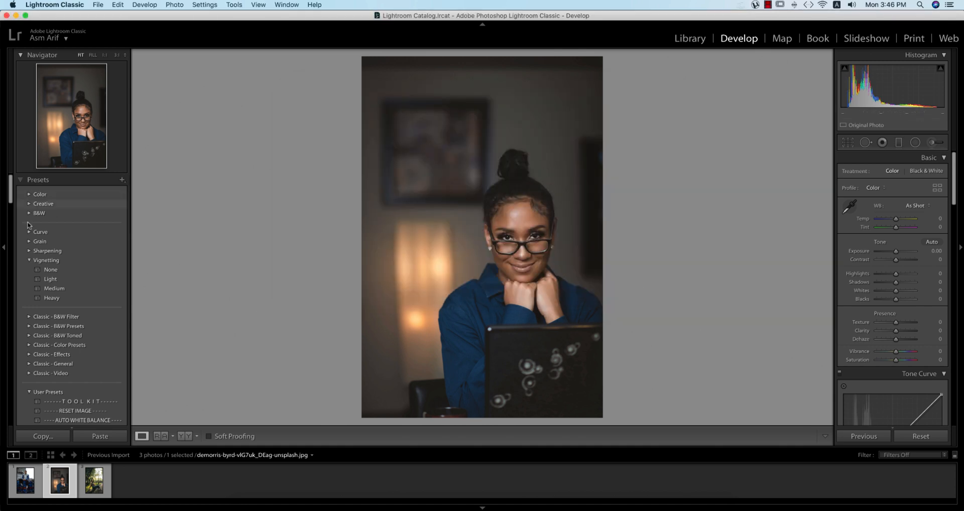
Apply the imported preset named 5 to the portrait
scroll("down", 3)
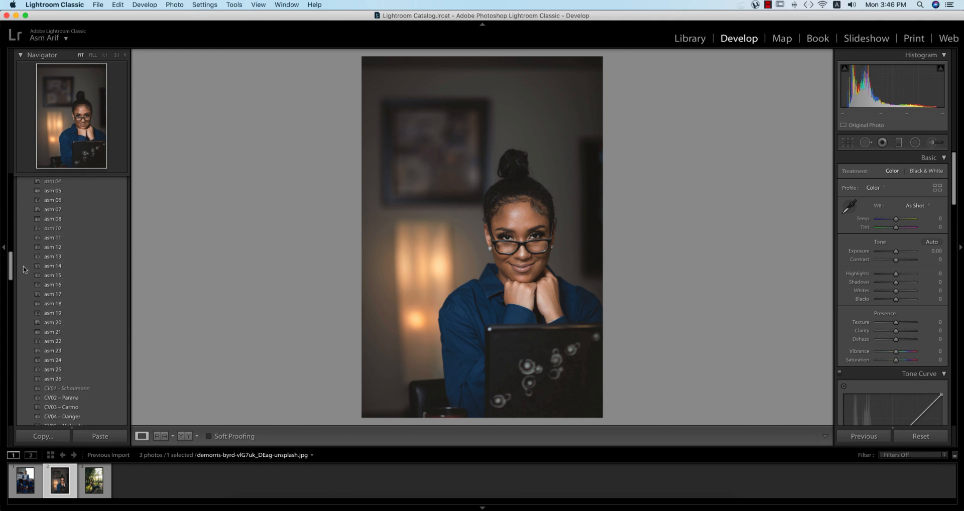
scroll("up", 3)
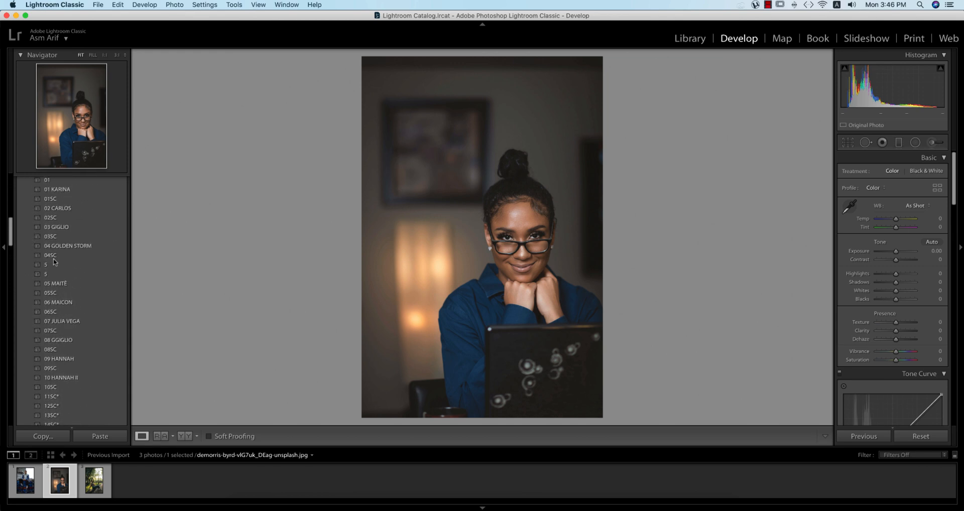
left_click(55, 264)
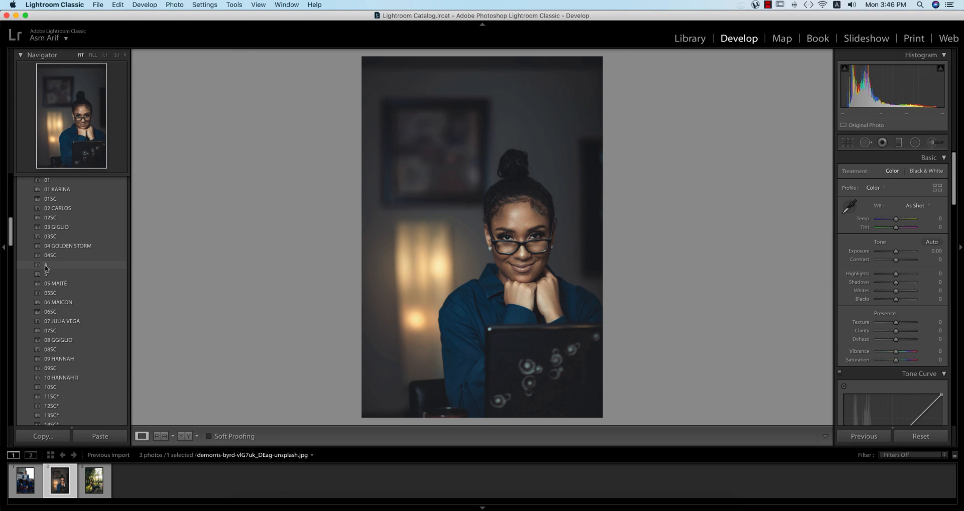
left_click(46, 265)
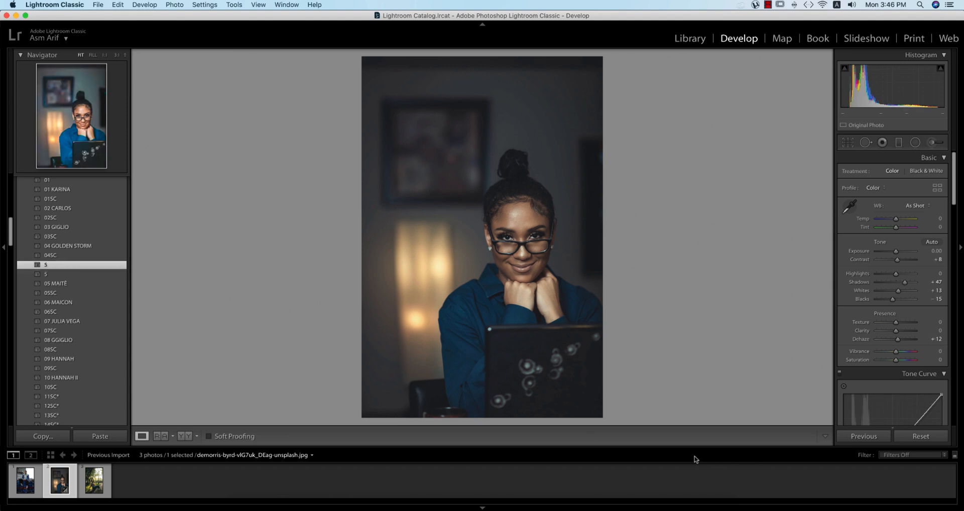
Show the Before & After comparison and apply the 07SC preset
left_click(182, 436)
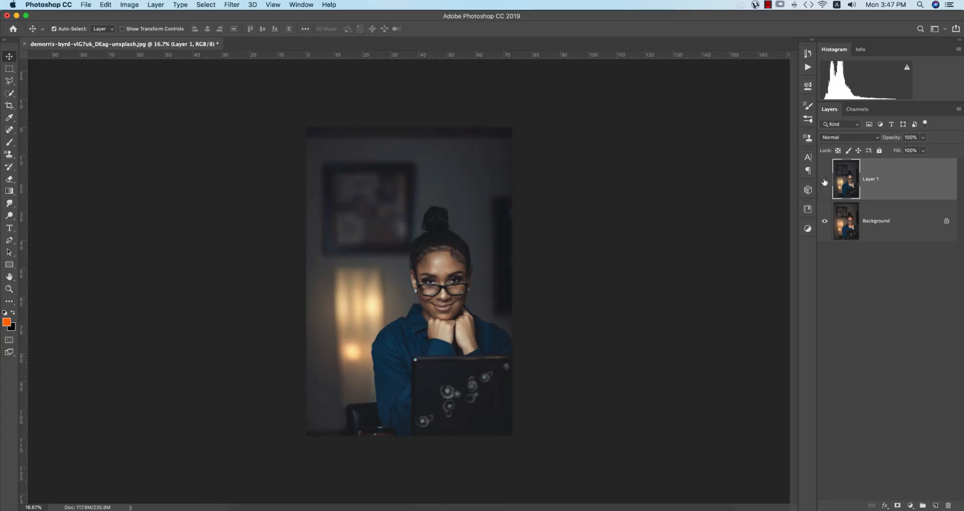
left_click(824, 178)
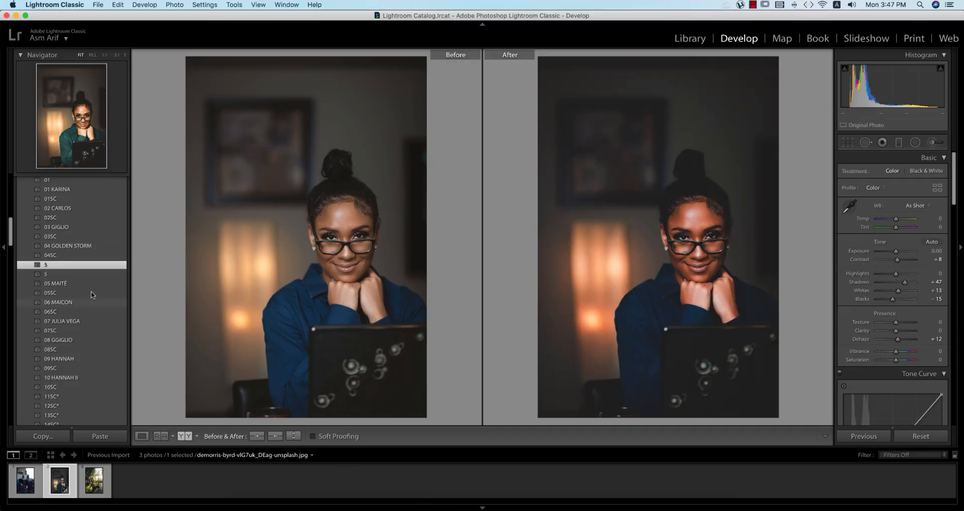
left_click(50, 295)
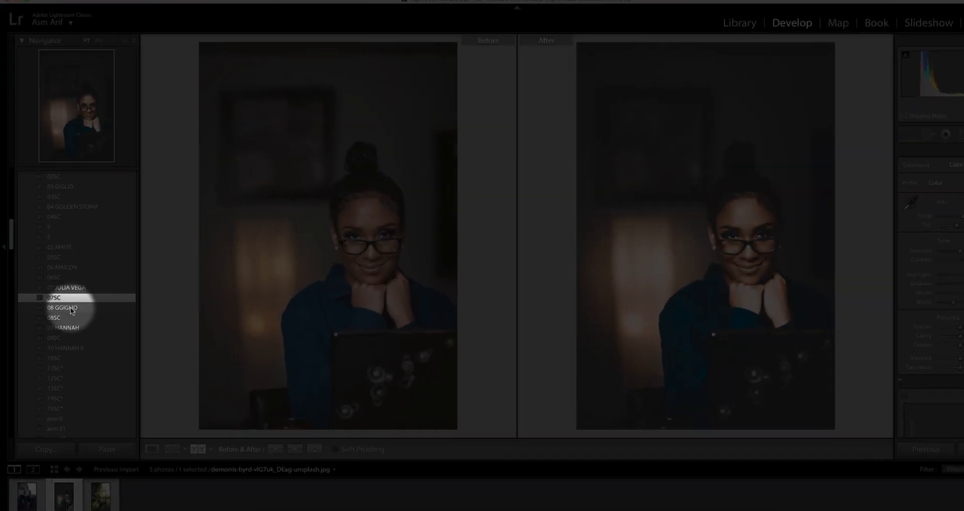
Reveal the User Presets folder in Finder and copy Wedding Preset 10.xmp
right_click(55, 305)
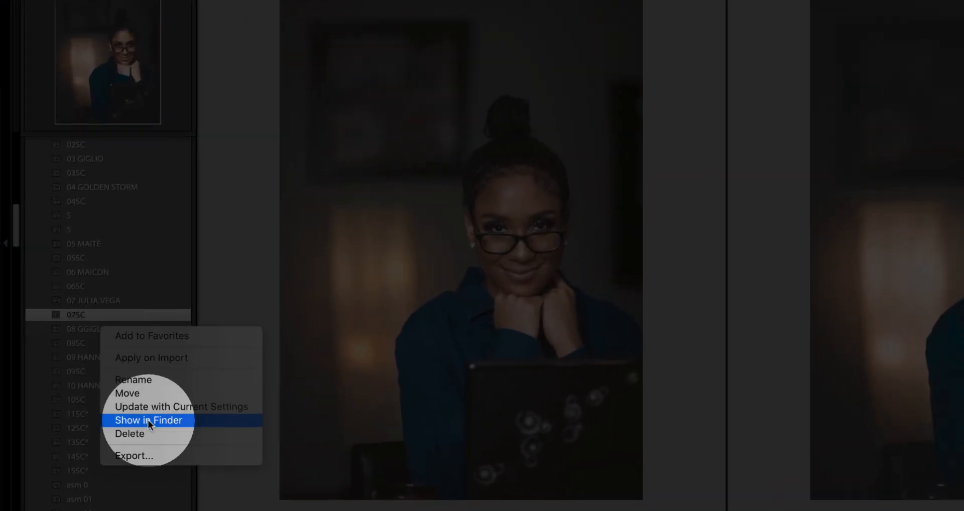
left_click(149, 419)
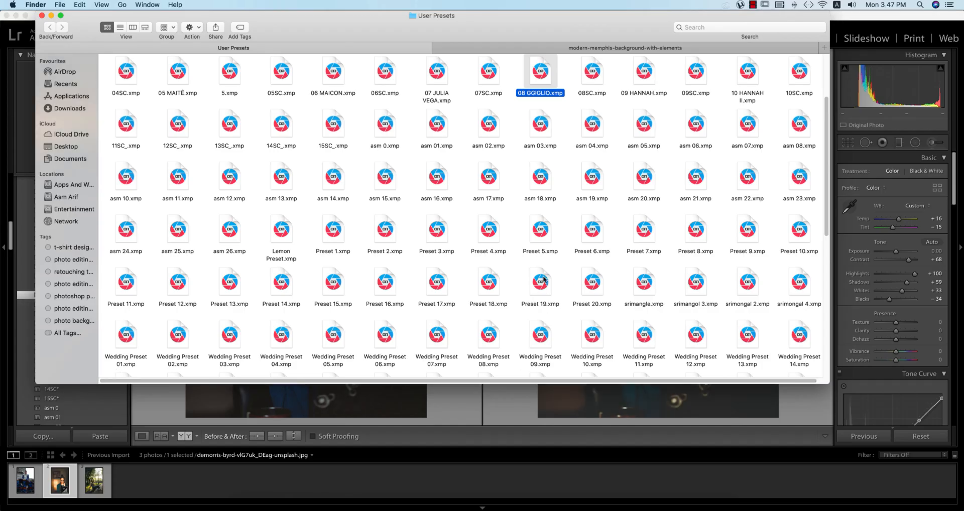
scroll("down", 3)
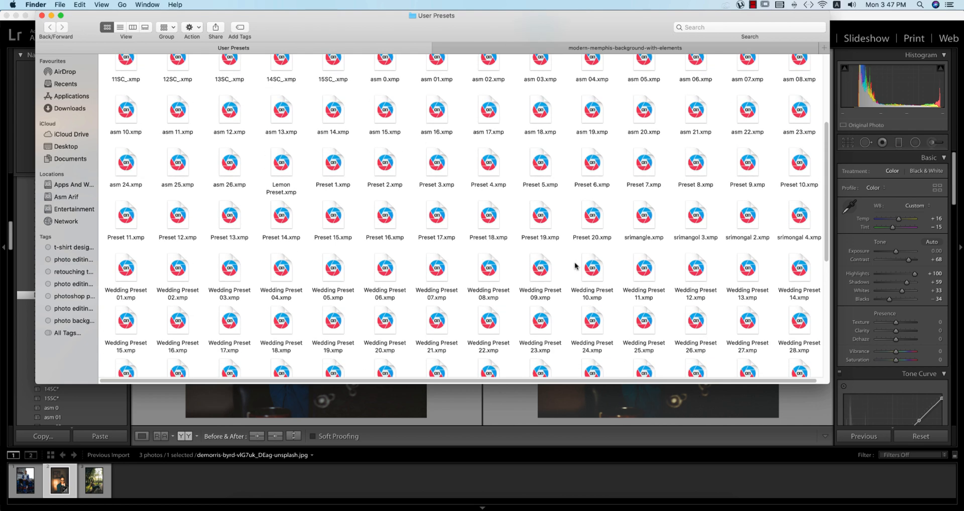
left_click(592, 267)
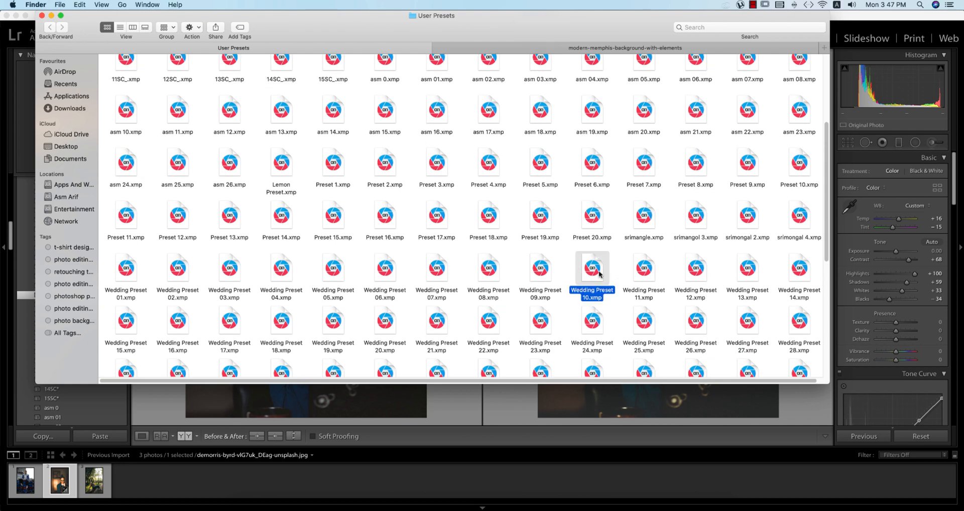
right_click(592, 271)
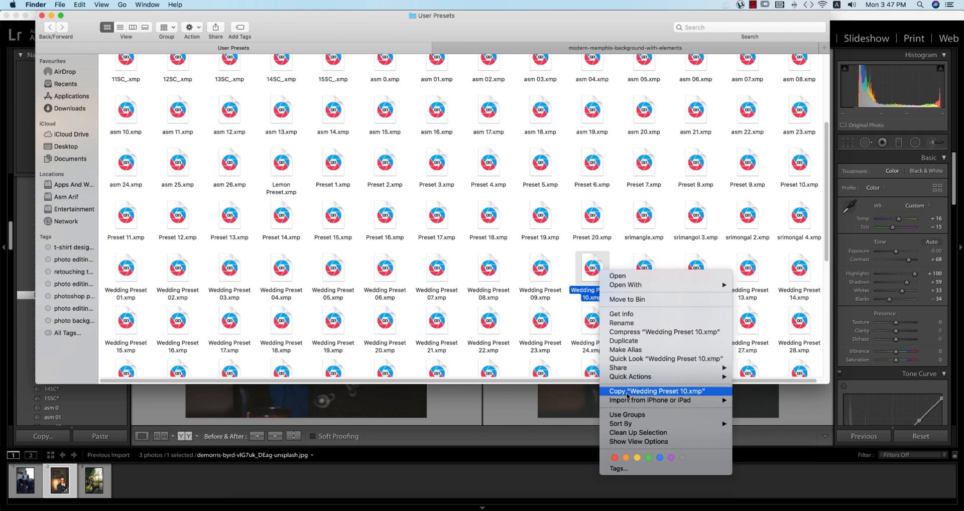
left_click(66, 195)
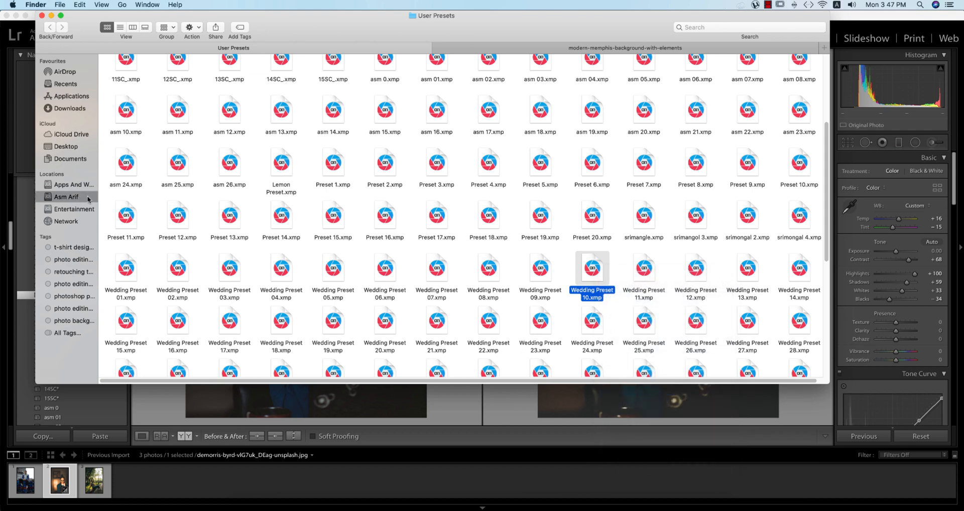
Paste Wedding Preset 10.xmp into the 30-3-2020 folder
left_click(74, 185)
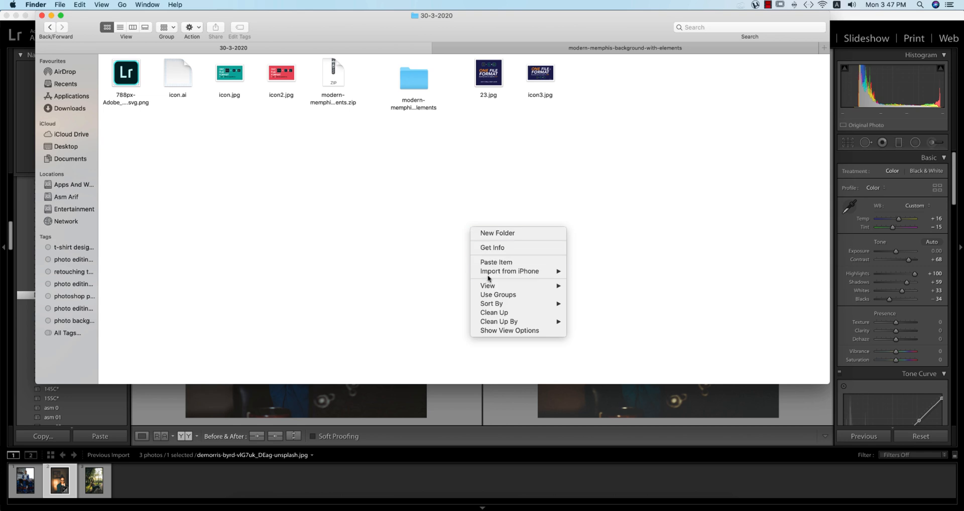
left_click(496, 262)
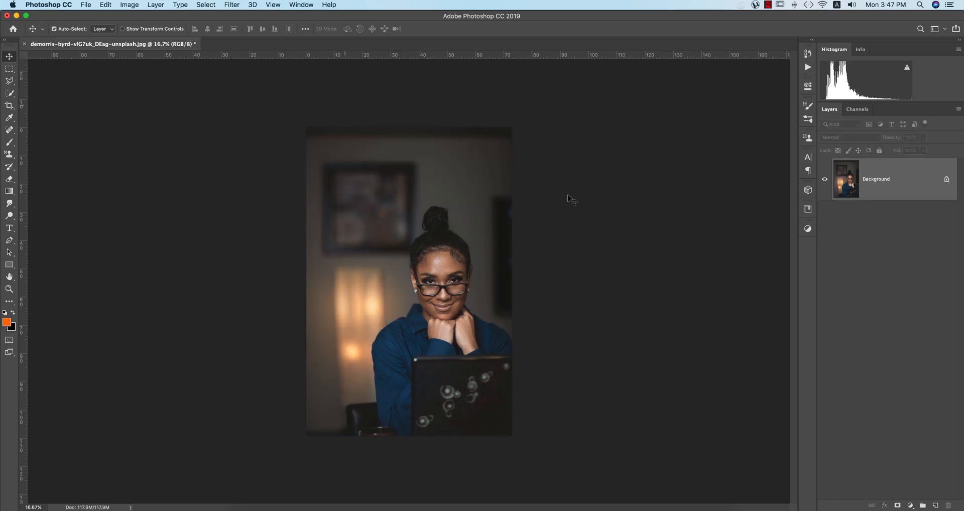
mouse_move(868, 205)
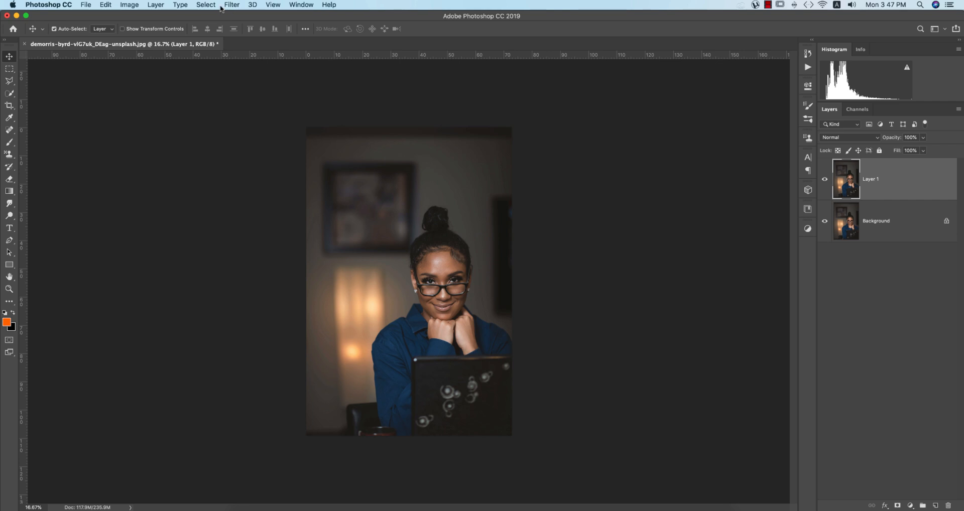
Load Wedding Preset 10.xmp into the Camera Raw Filter on the layer
left_click(232, 4)
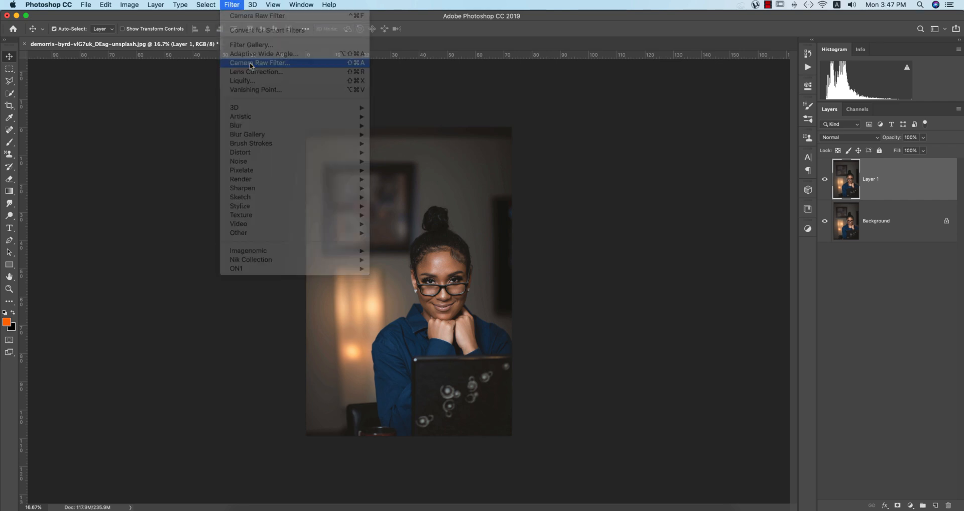
left_click(259, 63)
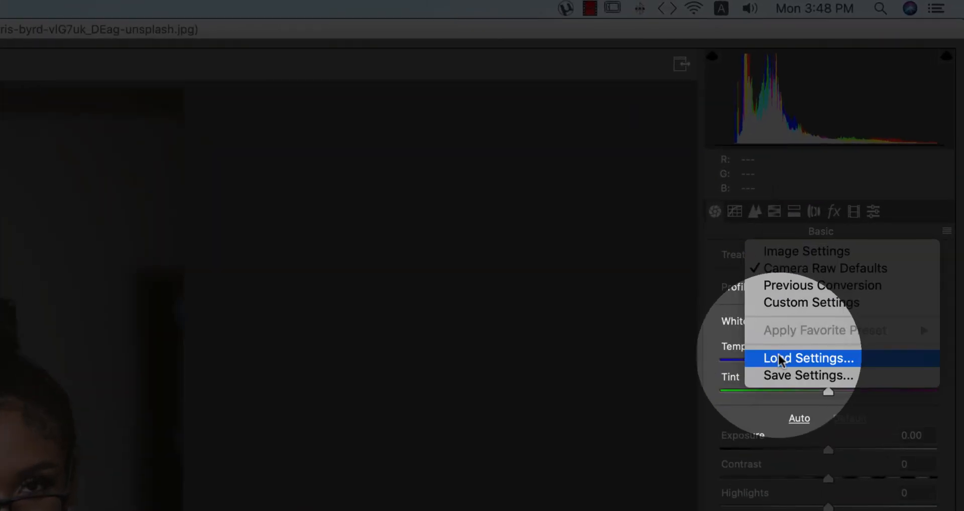
left_click(807, 357)
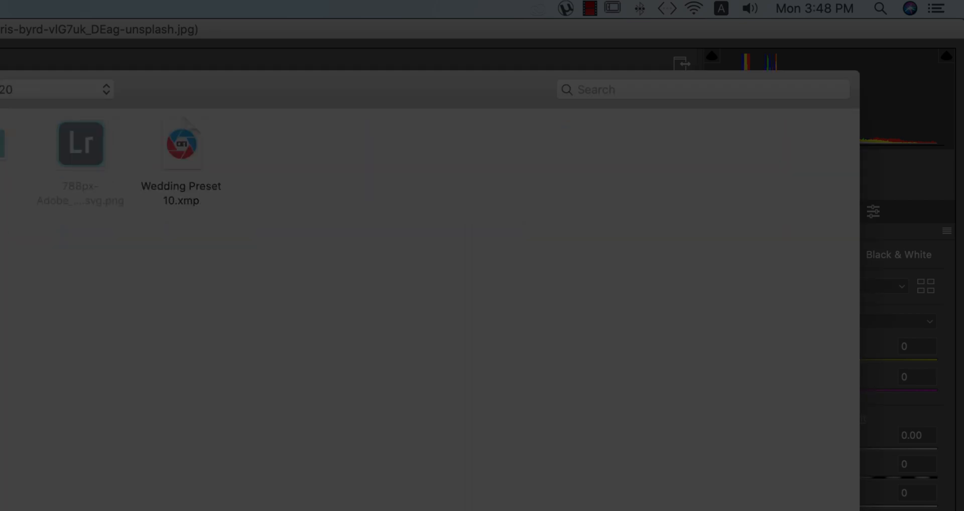
left_click(180, 144)
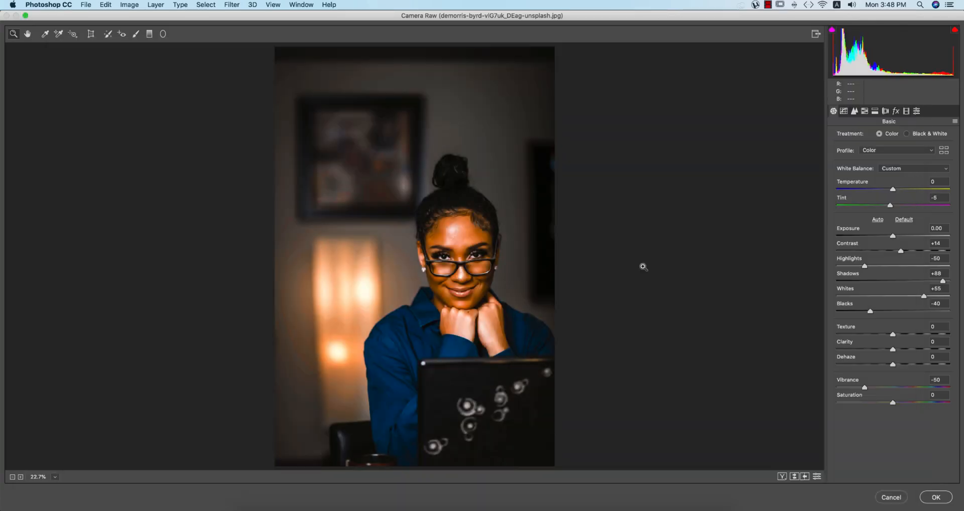
mouse_move(787, 217)
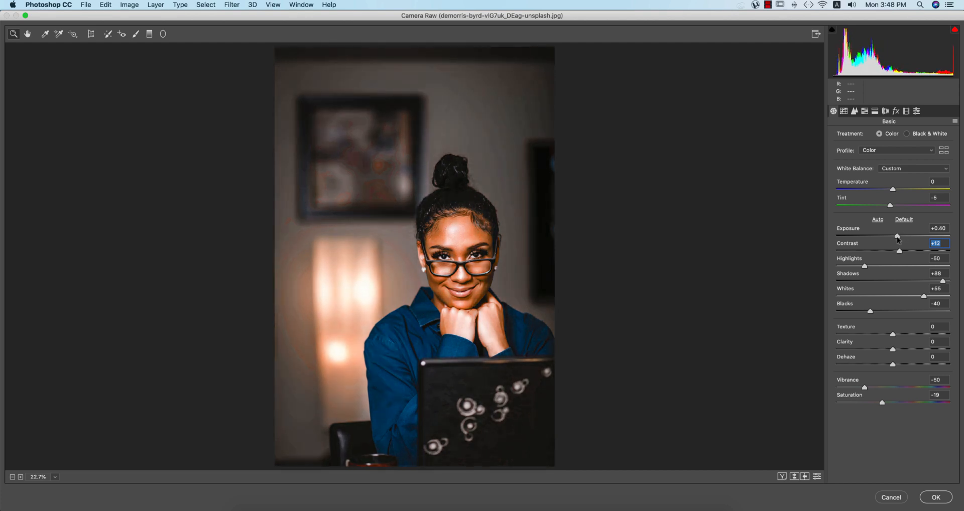
Raise Exposure to +0.40
left_click(937, 228)
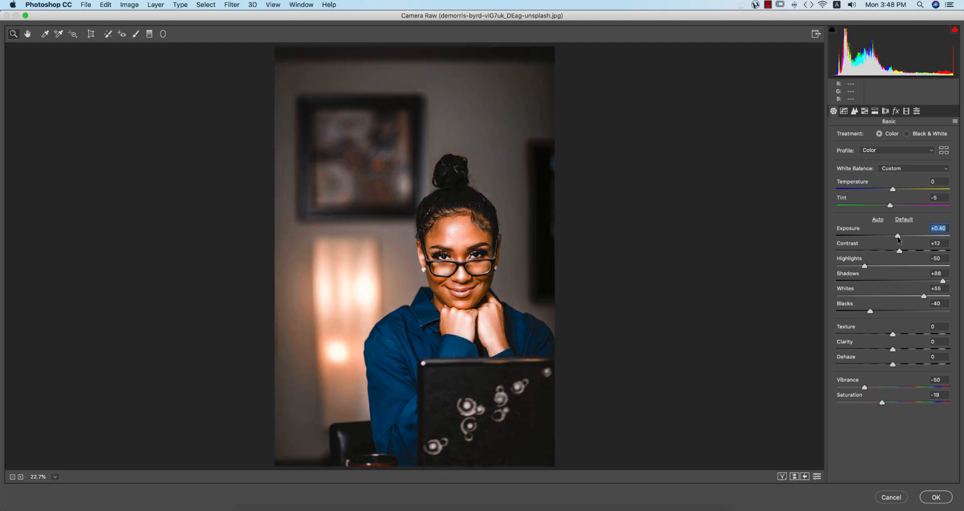